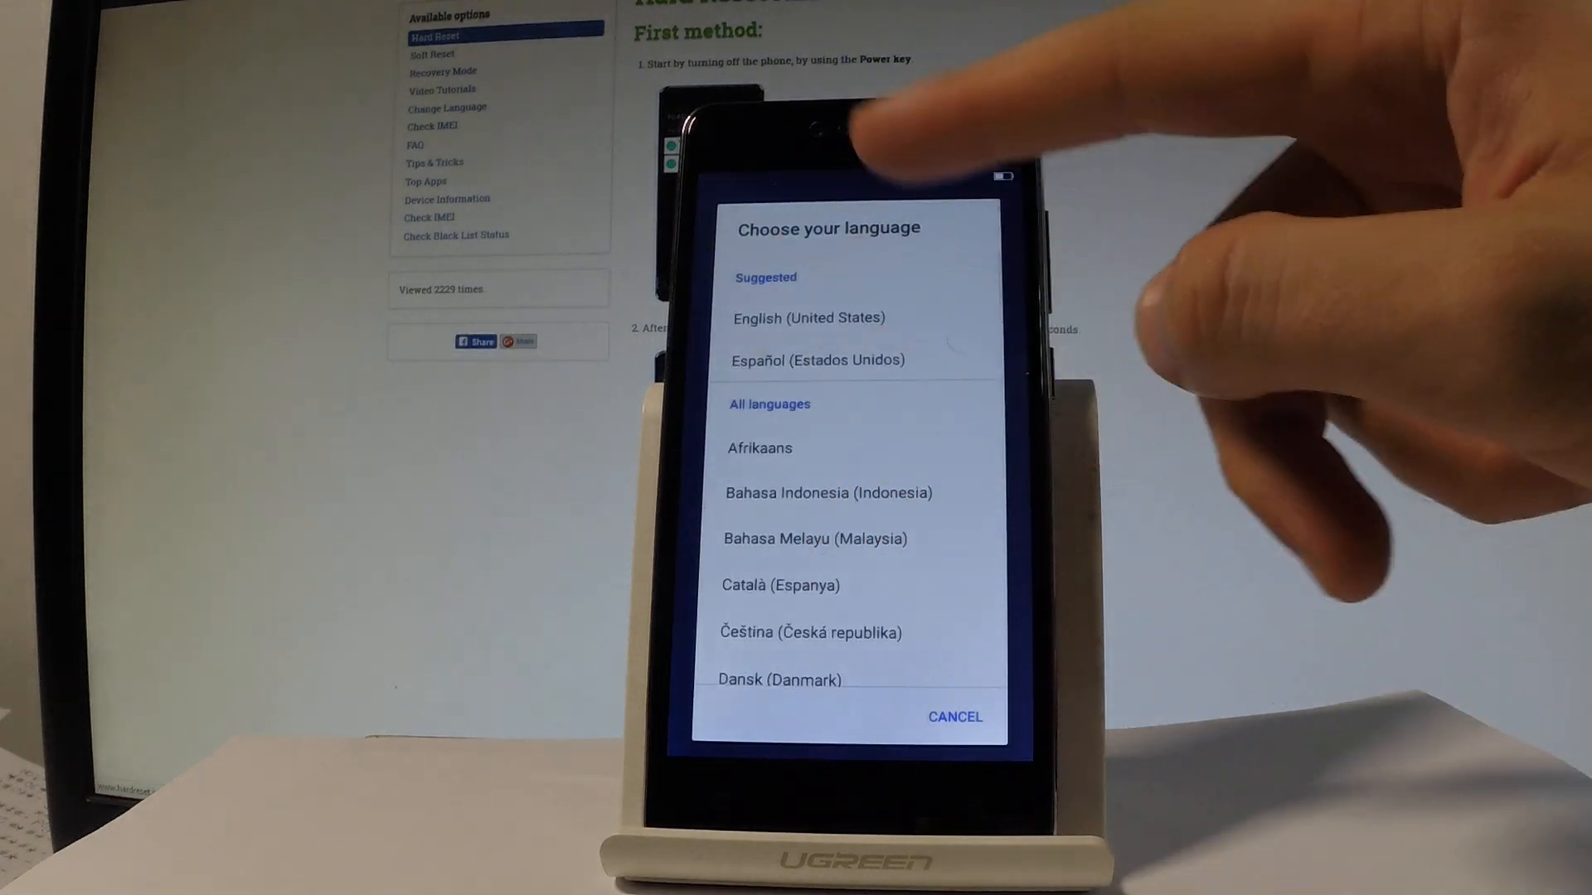
- Scroll the language list toward English (United States)
{"action": "scroll", "scroll_direction": "down", "scroll_amount": 3}
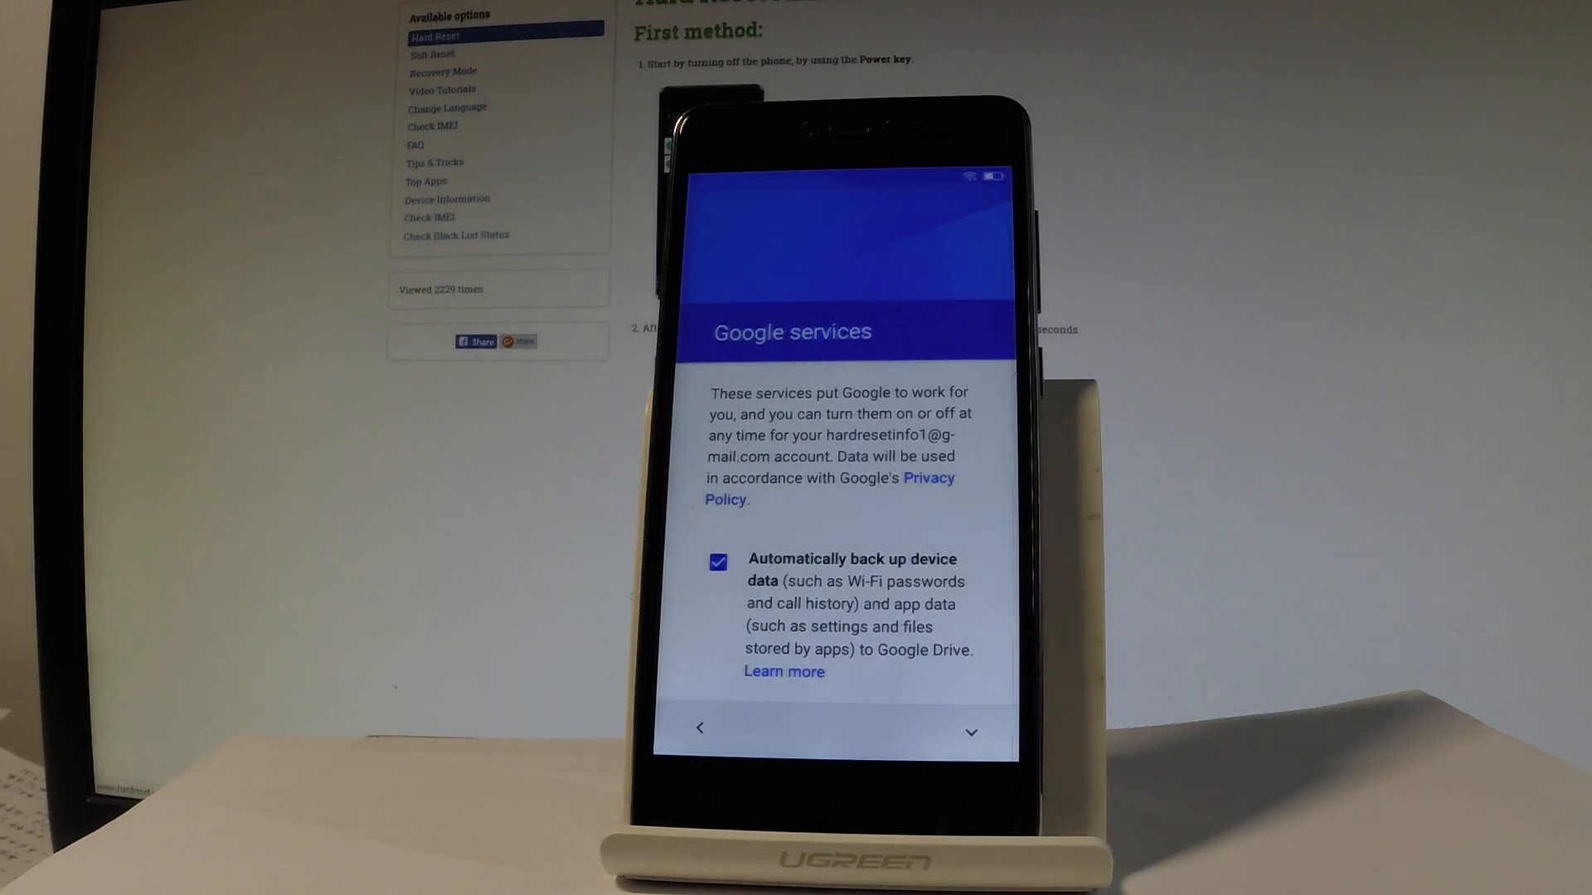
- Scroll through the Google services terms to the end, leaving backup, location and diagnostics ticked
{"action": "scroll", "scroll_direction": "down", "scroll_amount": 3}
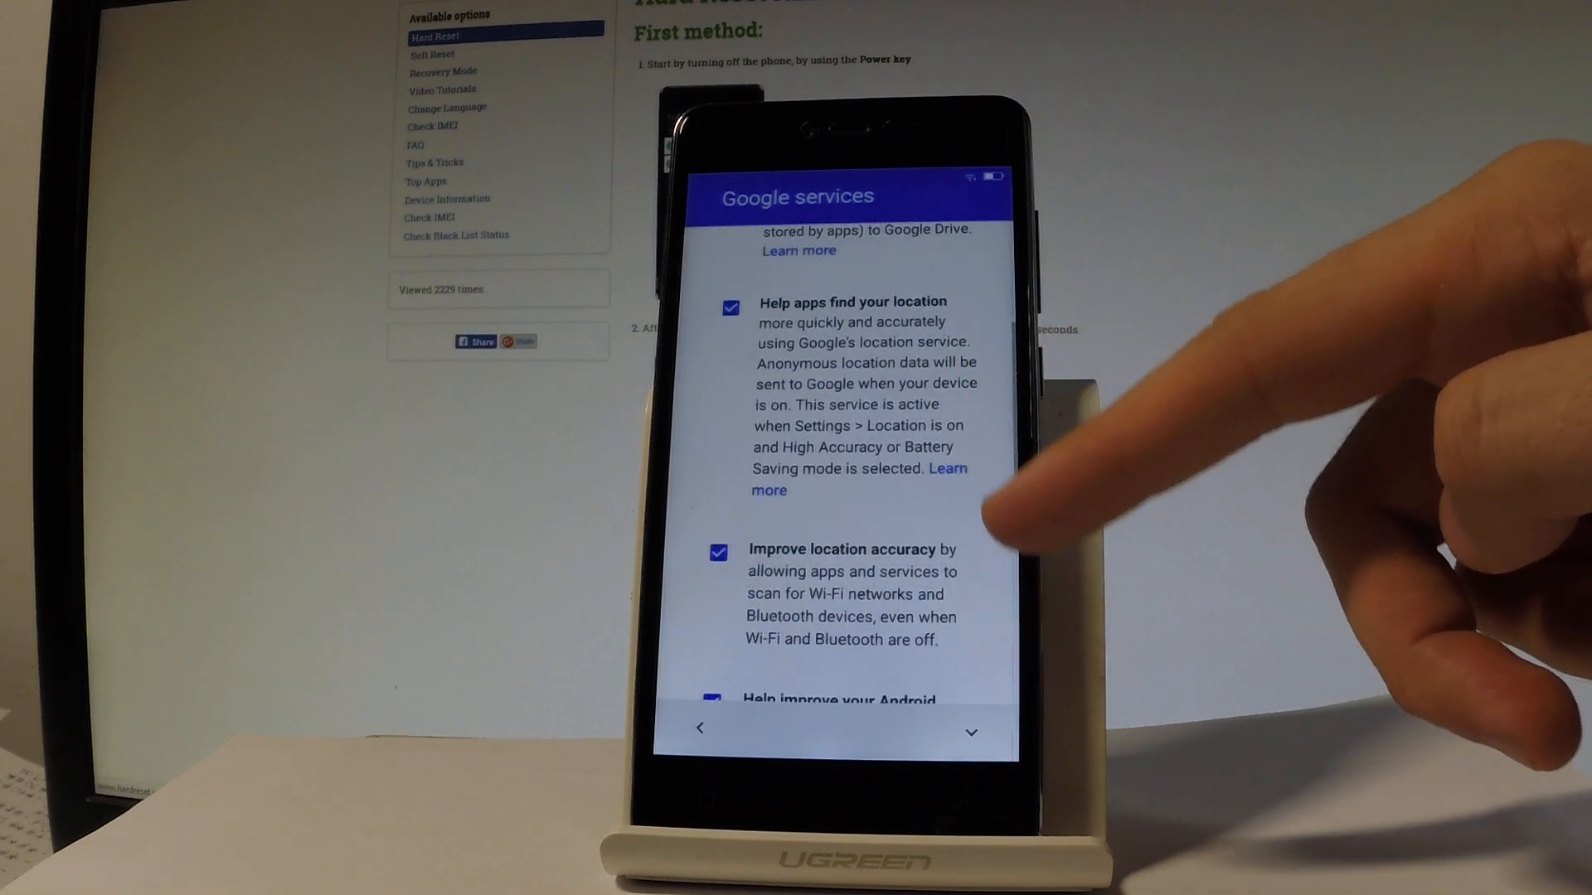
{"action": "scroll", "scroll_direction": "down", "scroll_amount": 3}
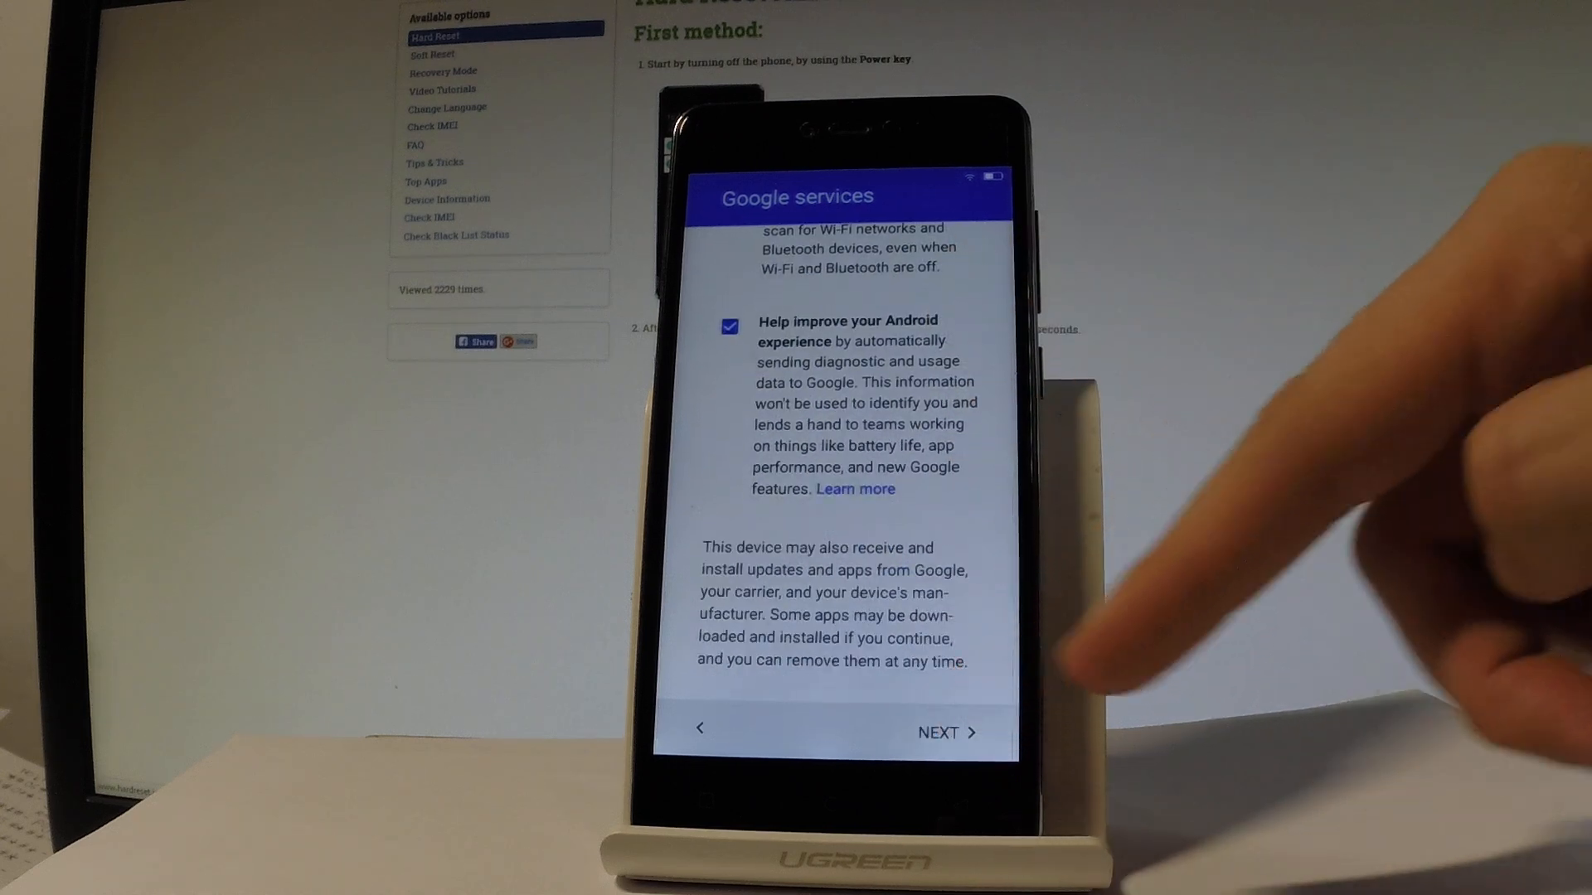
- Accept the Google services with NEXT and choose No thanks on Set up payment info
{"action": "left_click", "coordinate": [943, 732]}
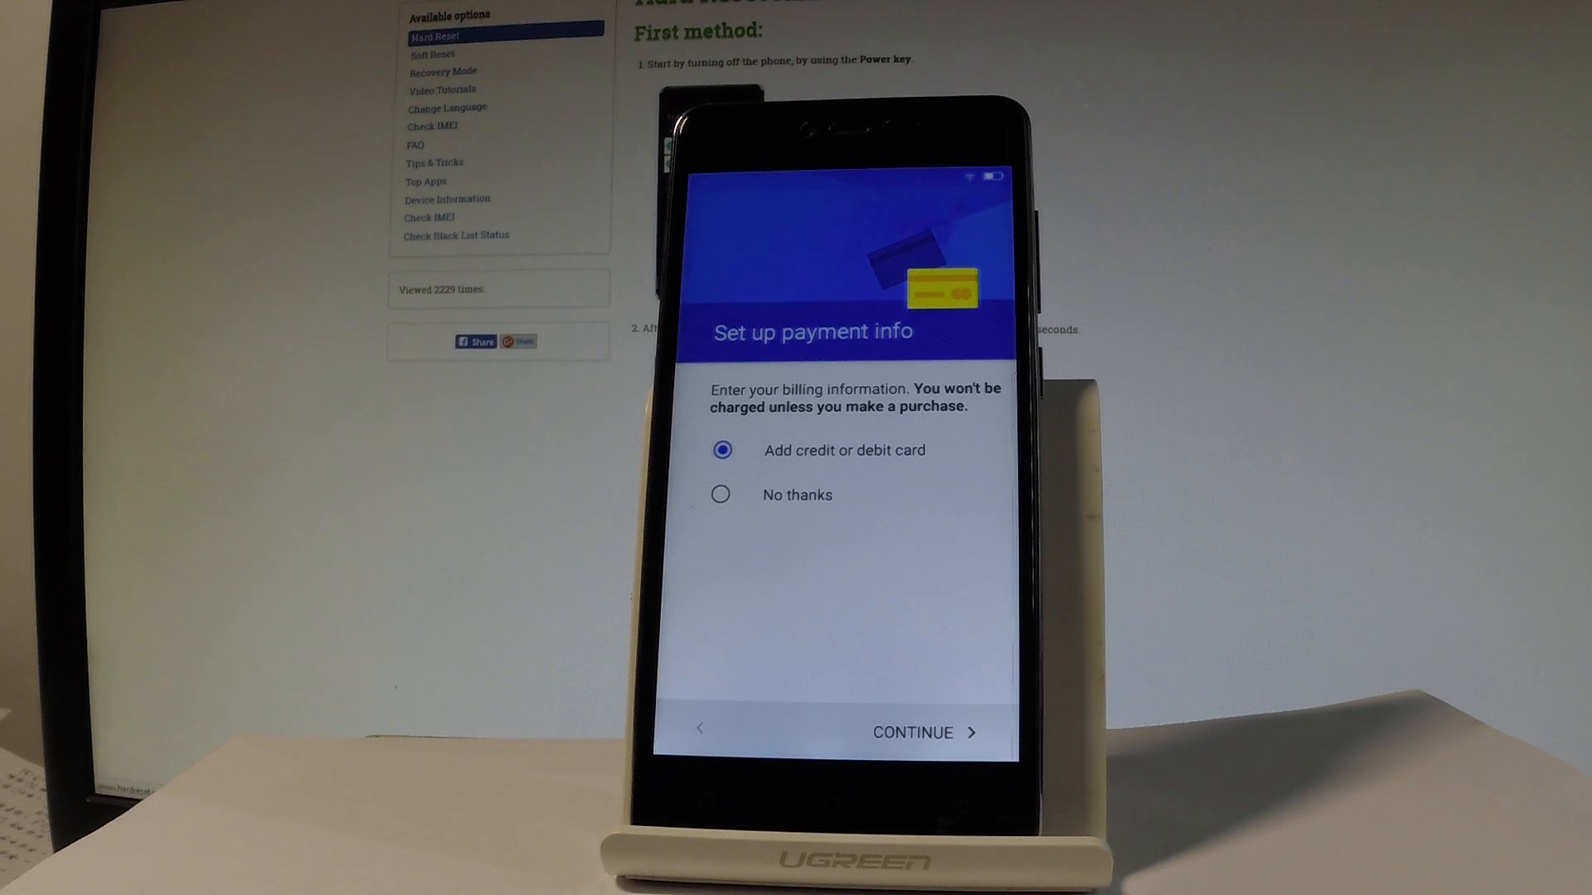
{"action": "left_click", "coordinate": [721, 494]}
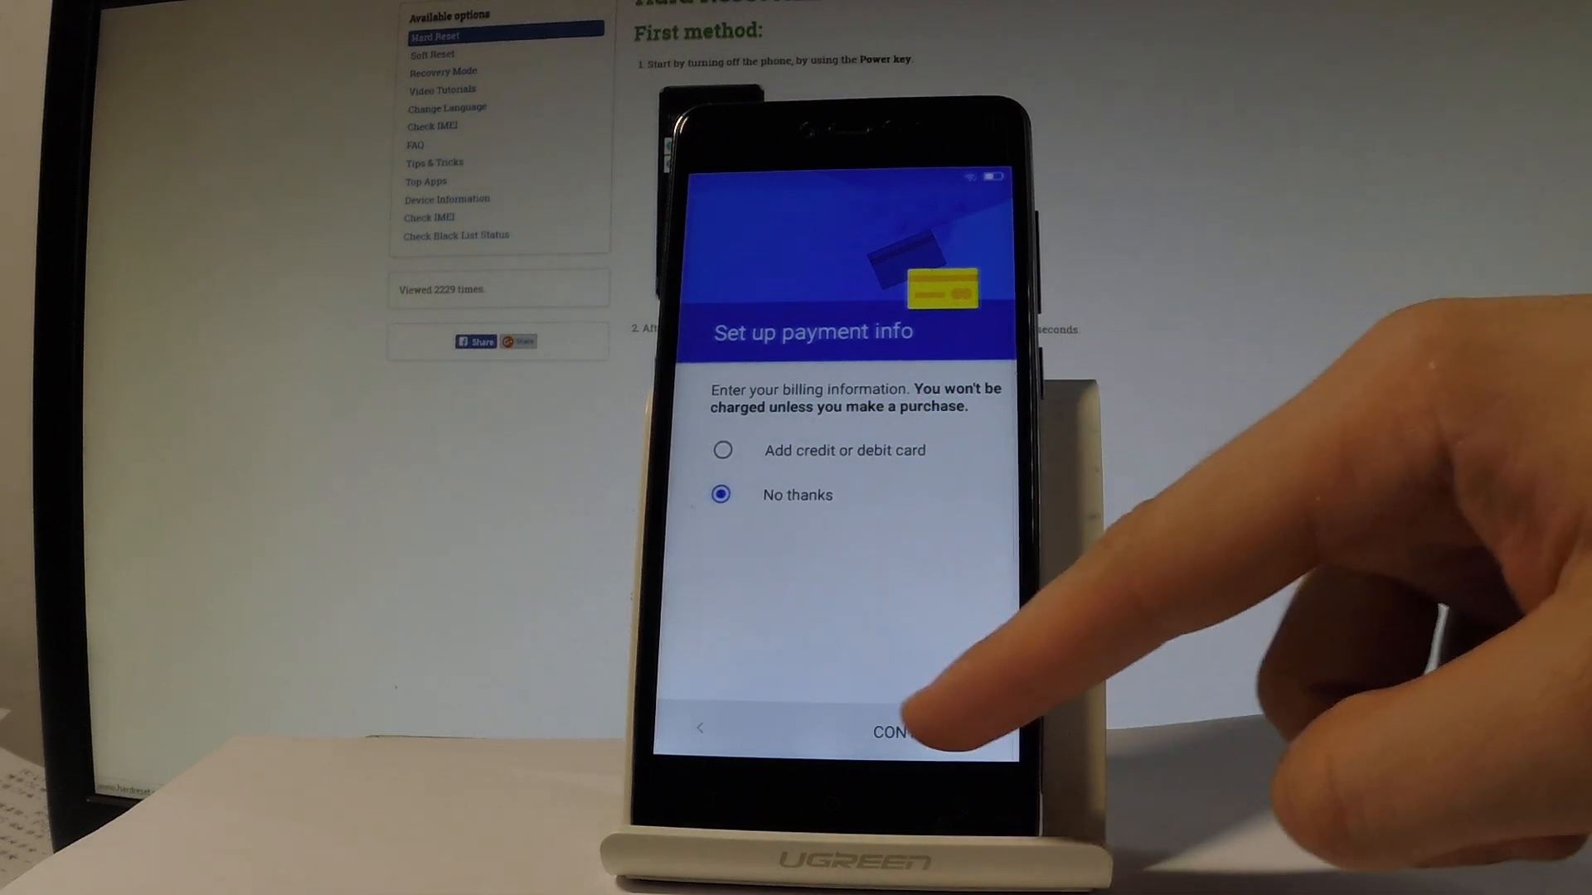